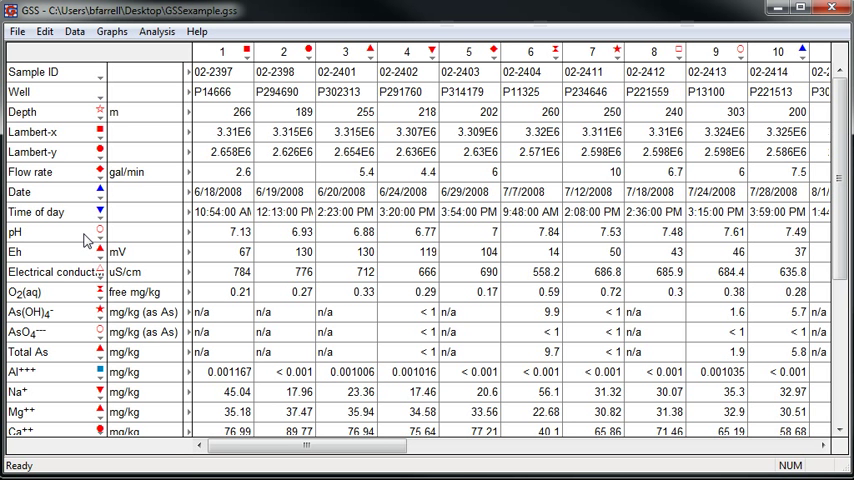
Step: Create a Stiff diagram of the water samples from the Graphs menu, shown in a Gtplot window
scroll(down, 3)
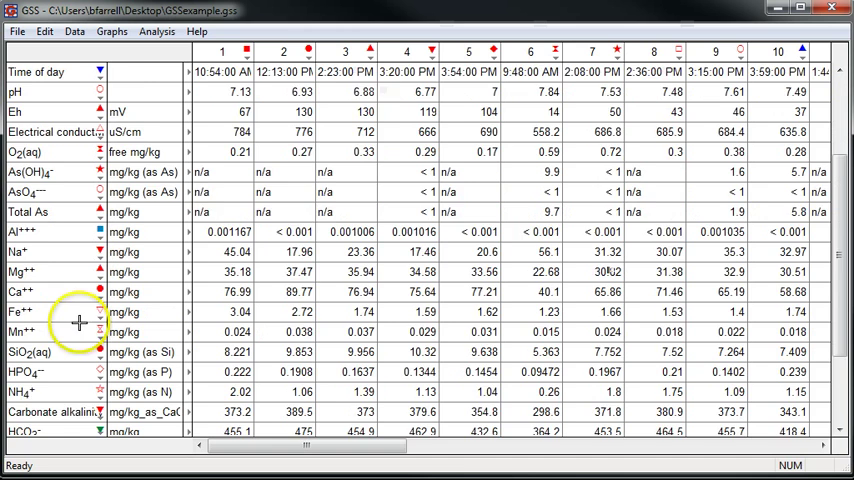
scroll(down, 3)
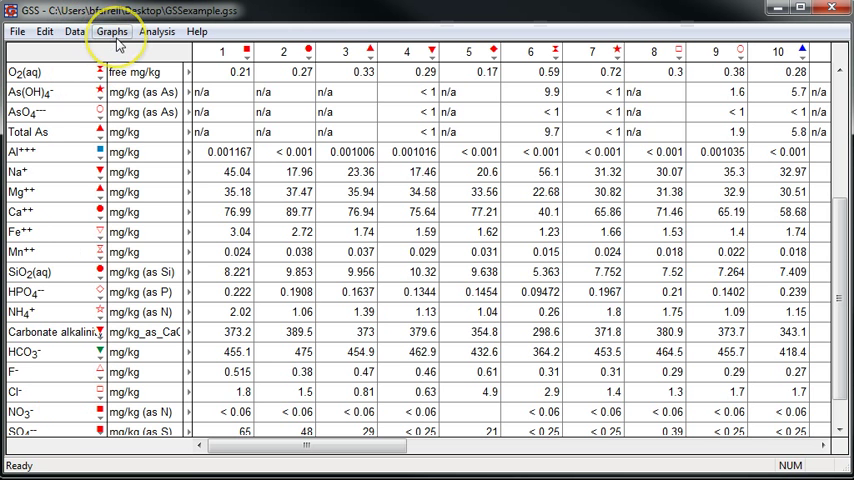
click(112, 32)
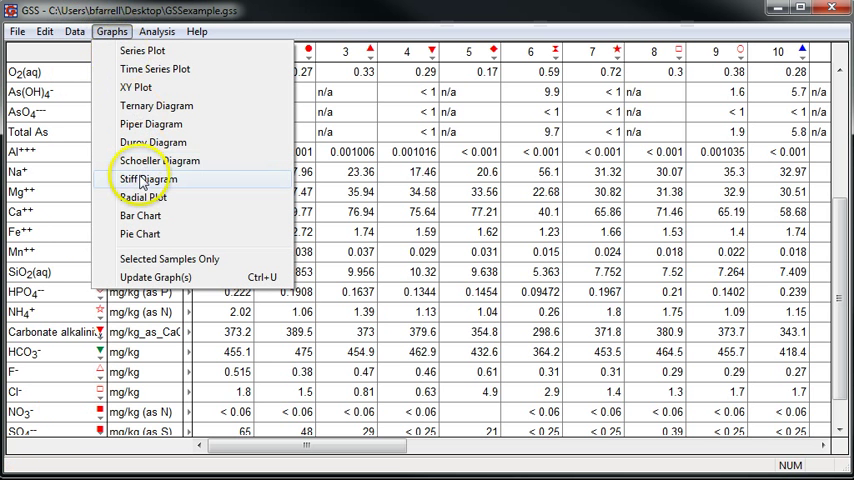
click(148, 180)
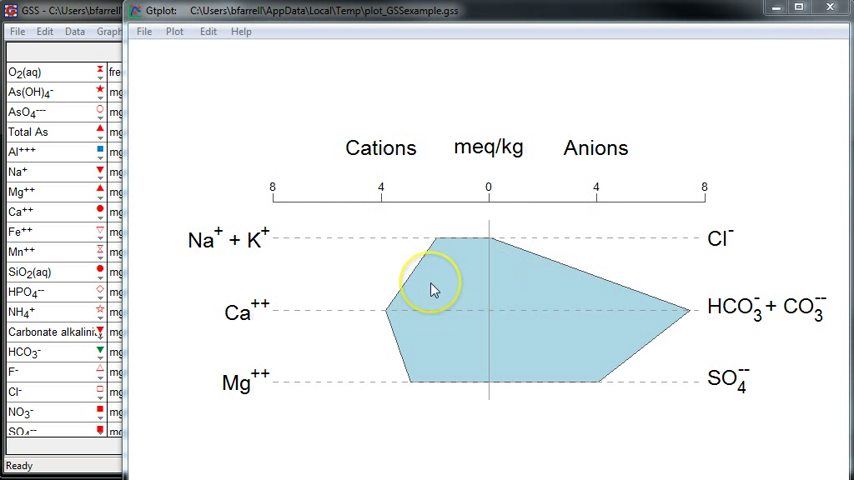
Step: Through Configure Plot, change the plotted sample from 02-2397 to 02-2460
right_click(436, 290)
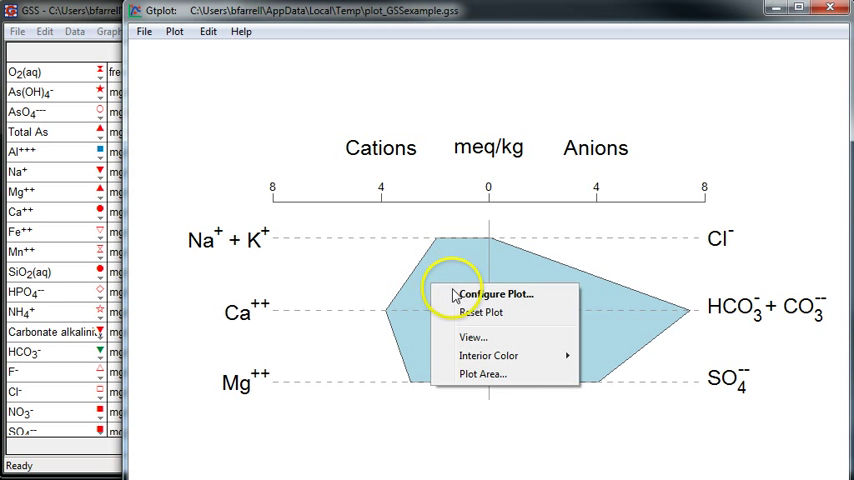
click(496, 292)
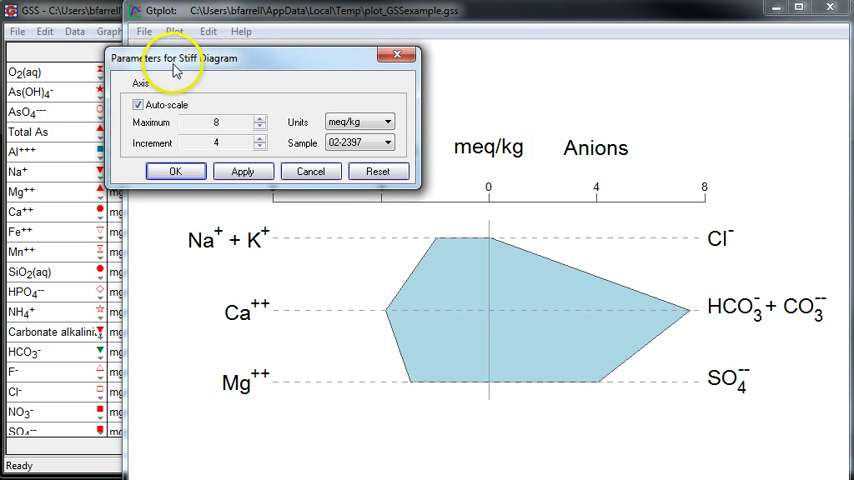
click(388, 140)
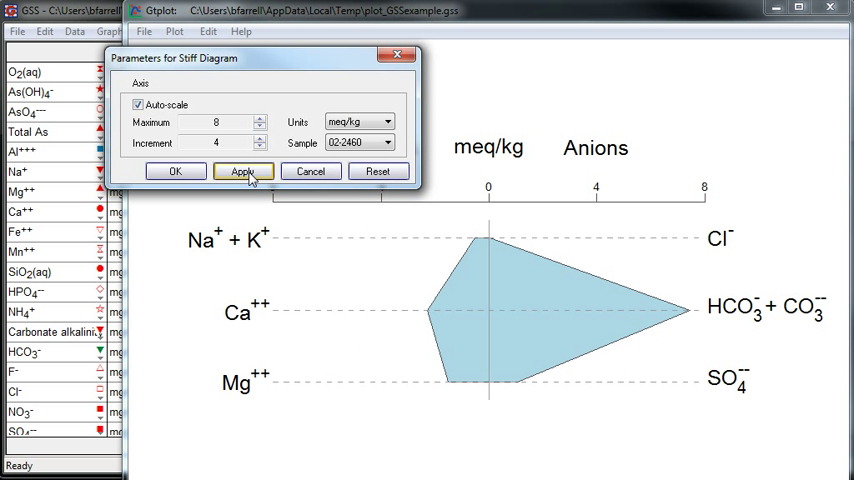
mouse_move(176, 170)
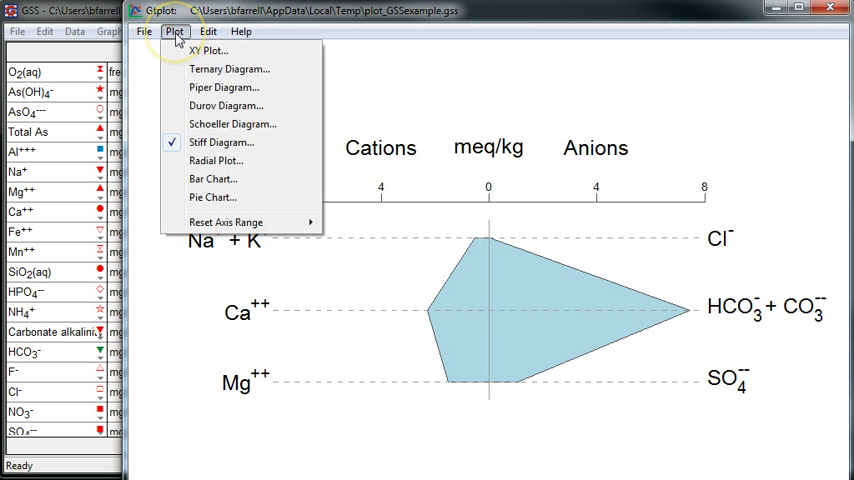
Step: Choose Radial Plot from the Plot menu, bringing up its parameters for sample 02-2460
click(216, 160)
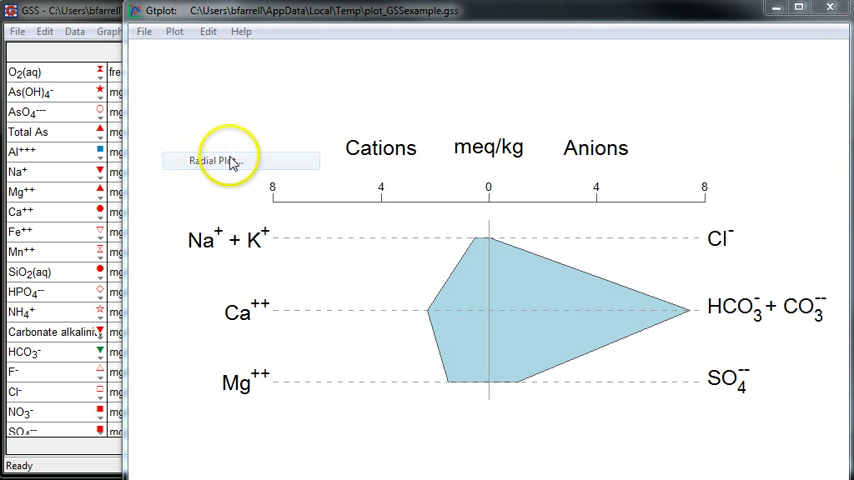
click(222, 160)
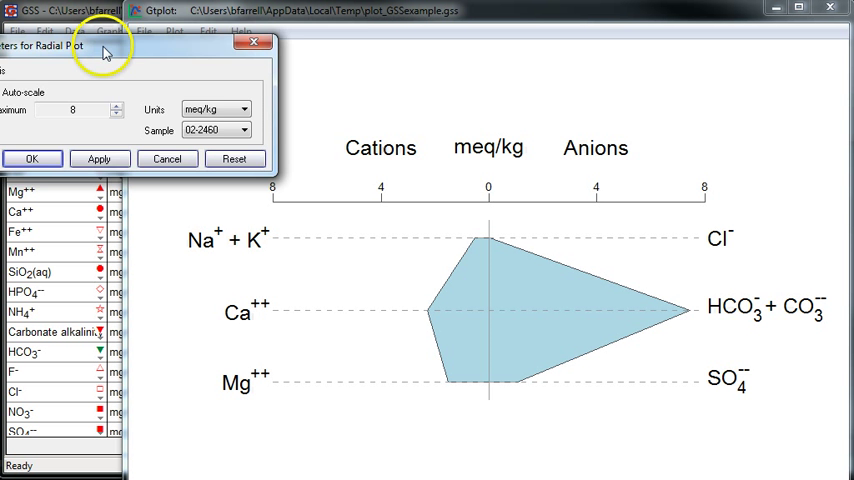